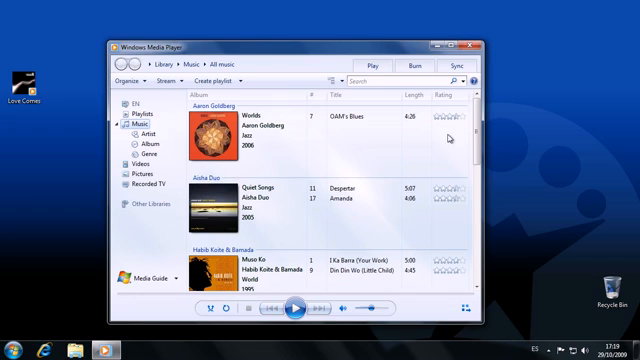
Scroll the album list from Aaron Goldberg down to Ludwig van Beethoven
{"action": "scroll", "scroll_direction": "down", "scroll_amount": 3}
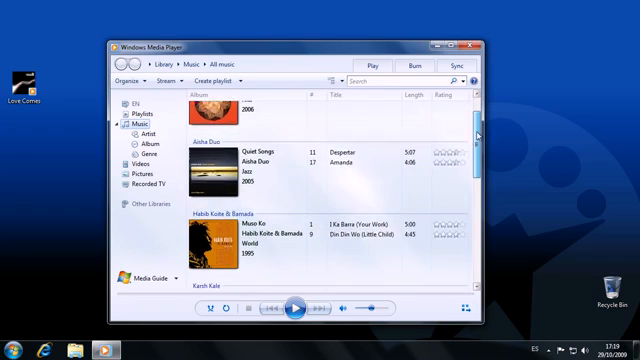
{"action": "scroll", "scroll_direction": "down", "scroll_amount": 3}
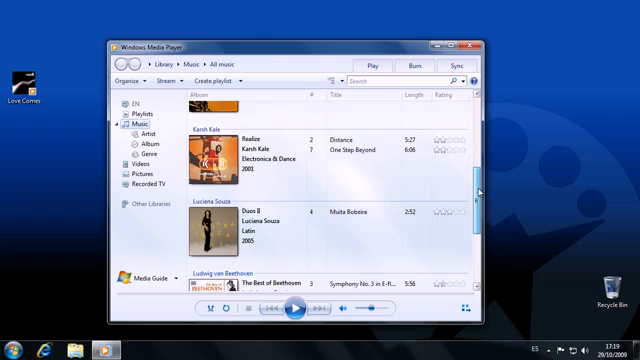
{"action": "scroll", "scroll_direction": "down", "scroll_amount": 3}
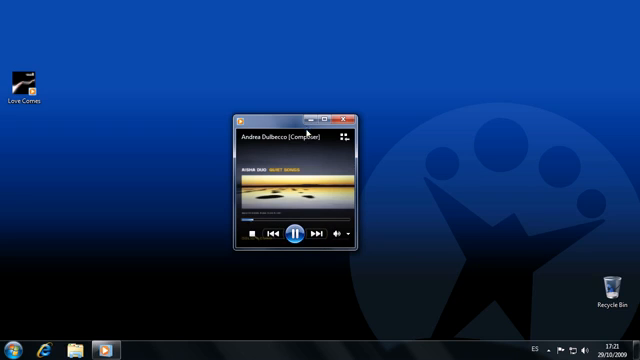
Minimize the Now Playing mini window to the taskbar
{"action": "left_click", "coordinate": [352, 119]}
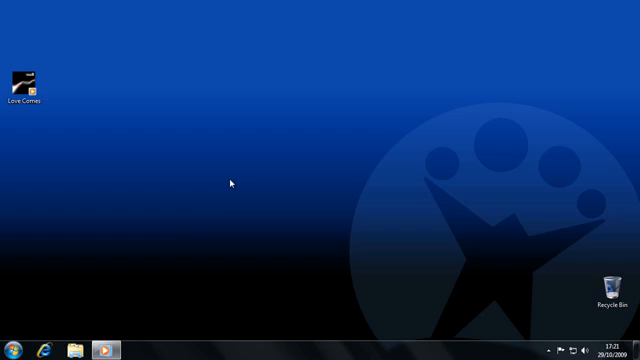
{"action": "mouse_move", "coordinate": [108, 344]}
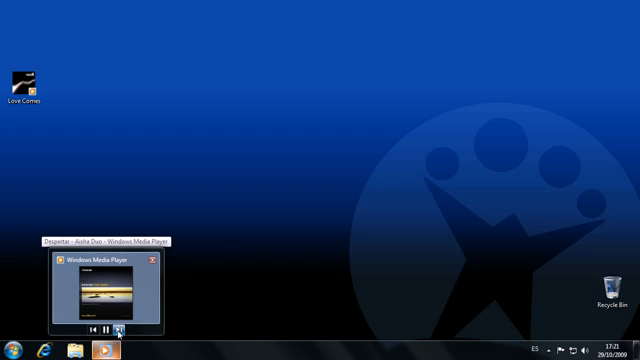
Skip from Despertar to Amanda using Next in the taskbar thumbnail preview
{"action": "left_click", "coordinate": [117, 329]}
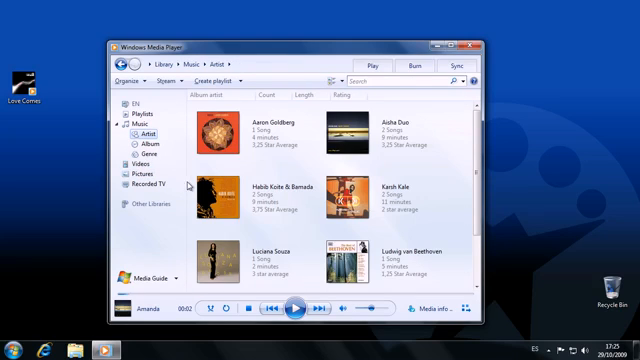
Open Music > Artist in the full library while Amanda plays
{"action": "double_click", "coordinate": [212, 197]}
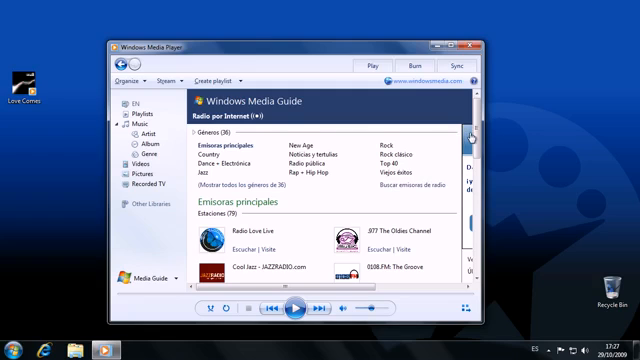
Scroll through the Media Guide's Internet Radio station genres and featured stations
{"action": "scroll", "scroll_direction": "down", "scroll_amount": 3}
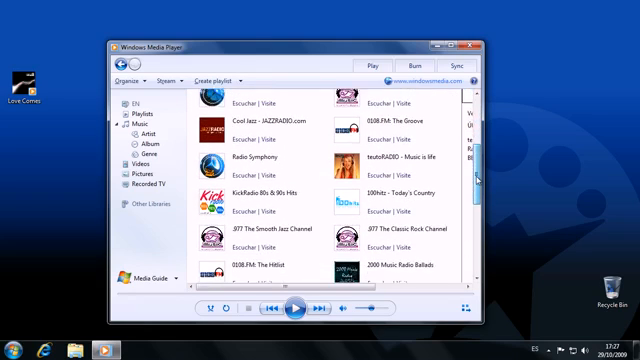
{"action": "scroll", "scroll_direction": "down", "scroll_amount": 3}
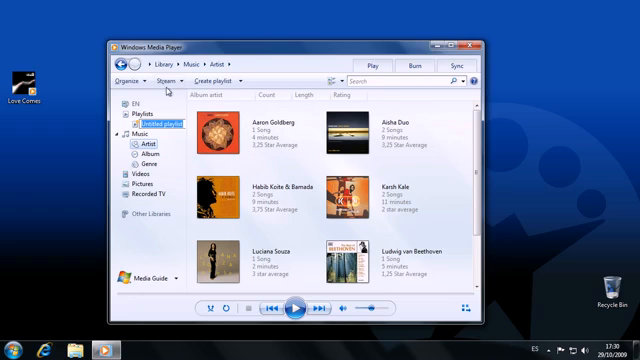
Open Create auto playlist from the Create playlist menu, then cancel the dialog
{"action": "left_click", "coordinate": [138, 78]}
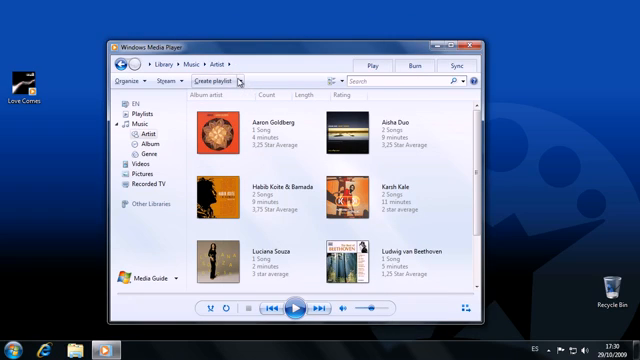
{"action": "left_click", "coordinate": [244, 79]}
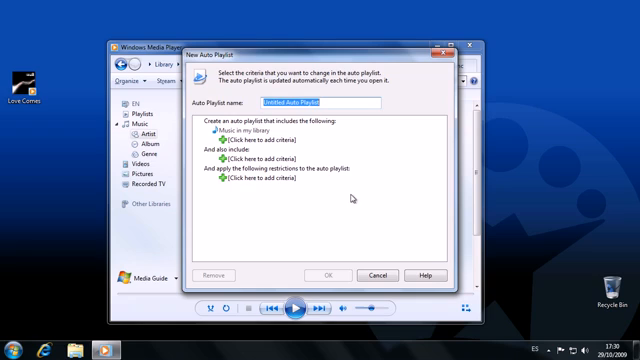
{"action": "mouse_move", "coordinate": [378, 238]}
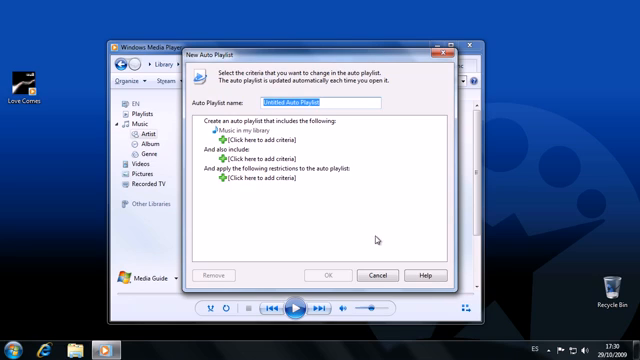
{"action": "left_click", "coordinate": [375, 273]}
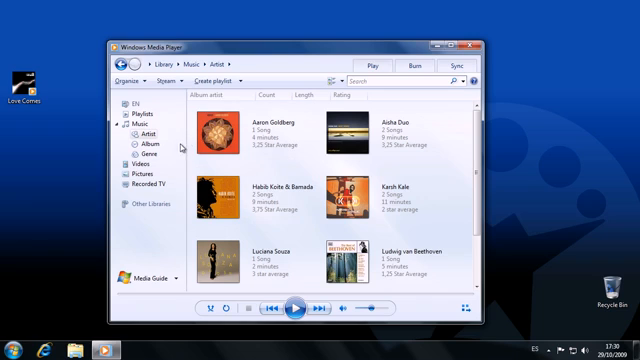
{"action": "scroll", "scroll_direction": "down", "scroll_amount": 3}
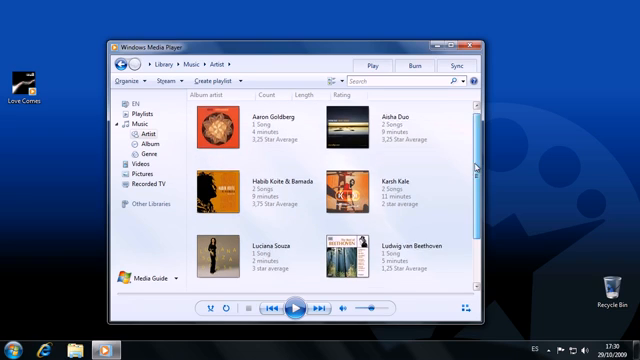